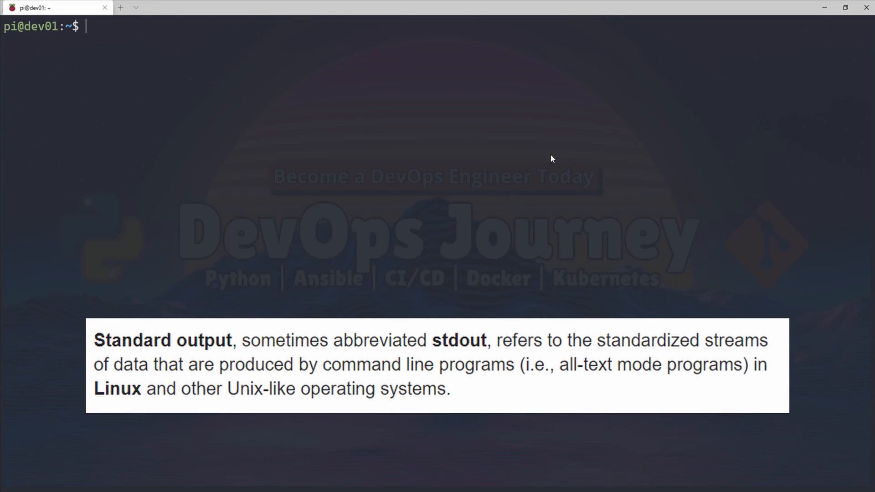
# - Echo the phrase "hello world" to standard output
pyautogui.write('echo "')
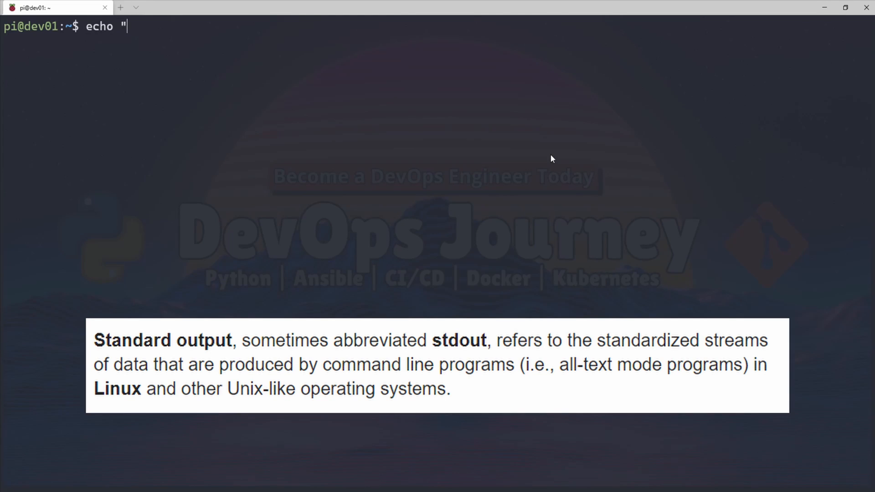
pyautogui.write('hello world"')
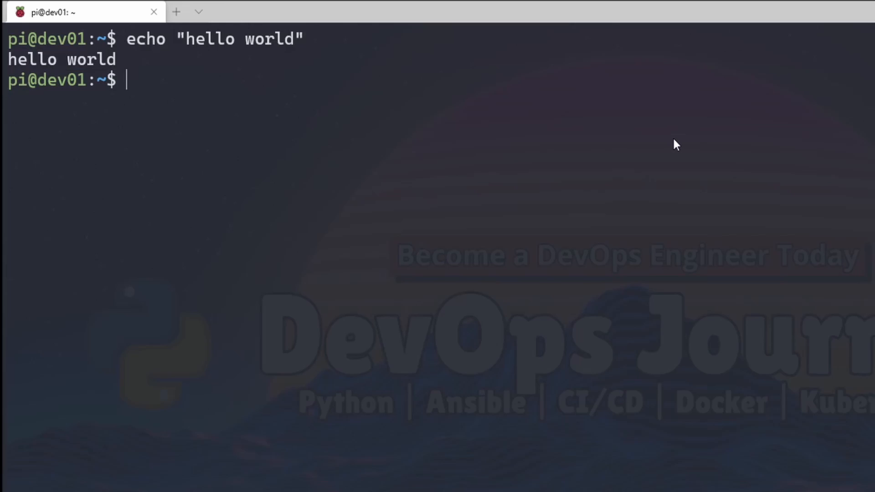
# - Redirect echo "hello world" into myfile.txt with >, then cat the file
pyautogui.write('echo "hello world"')
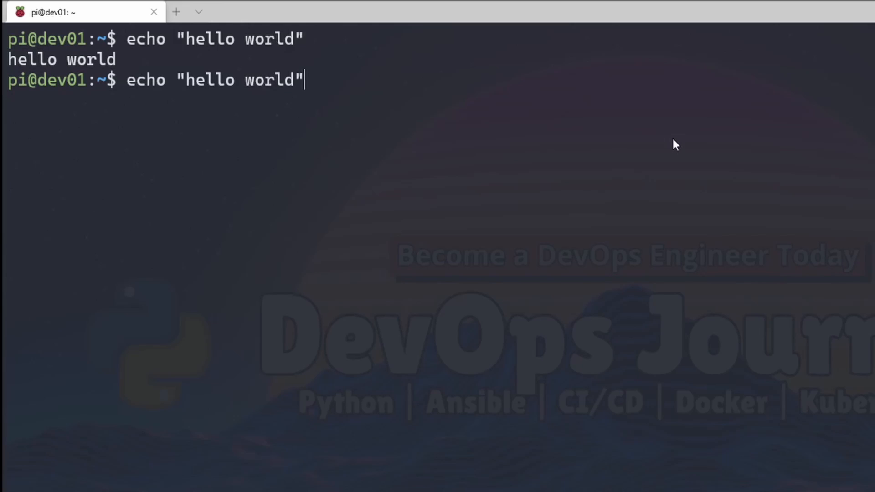
pyautogui.write('" "')
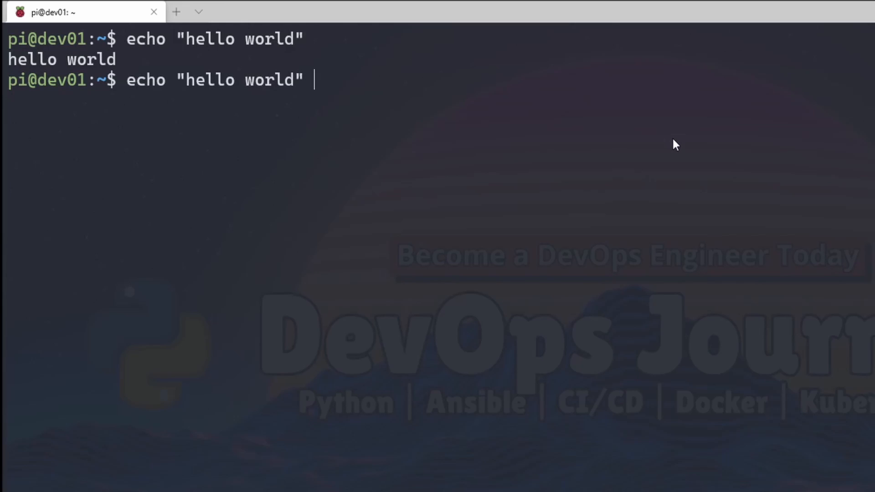
pyautogui.write('>')
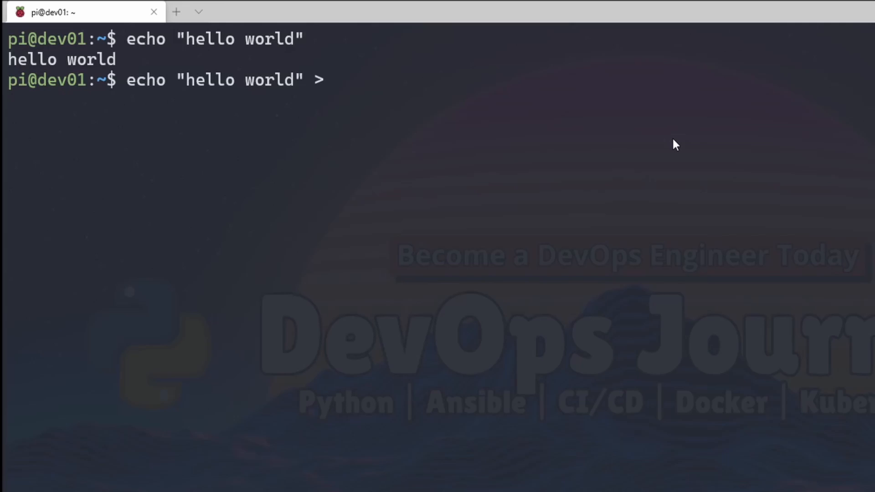
pyautogui.write('myfile')
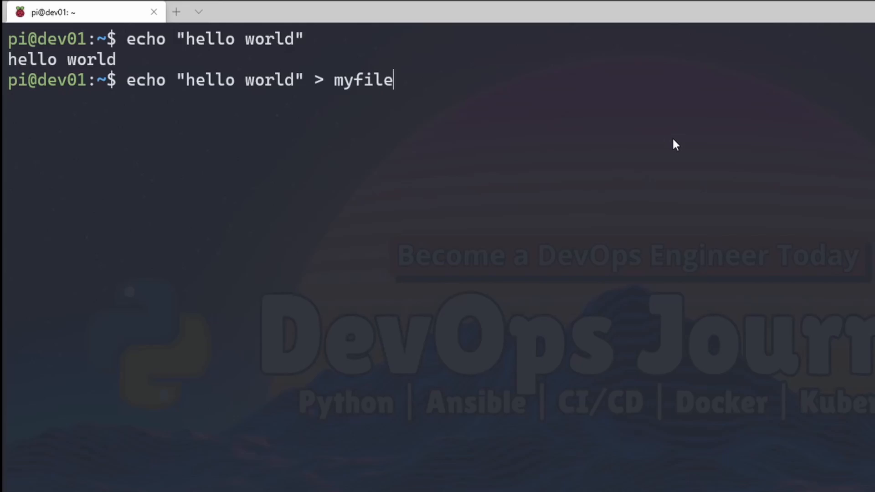
pyautogui.write('.txt')
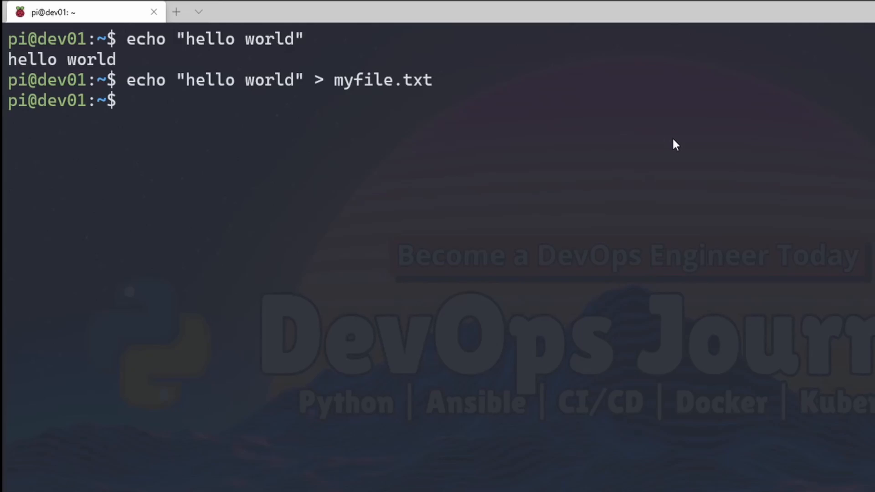
pyautogui.moveTo(123, 99)
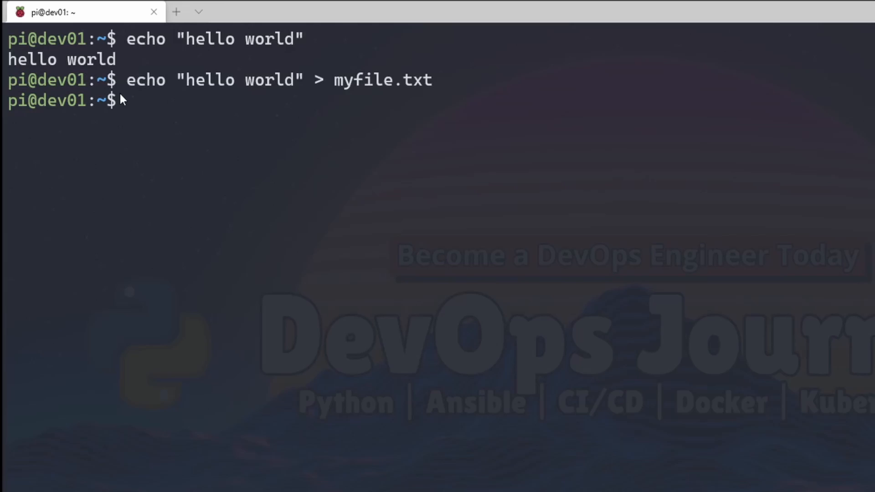
pyautogui.moveTo(213, 111)
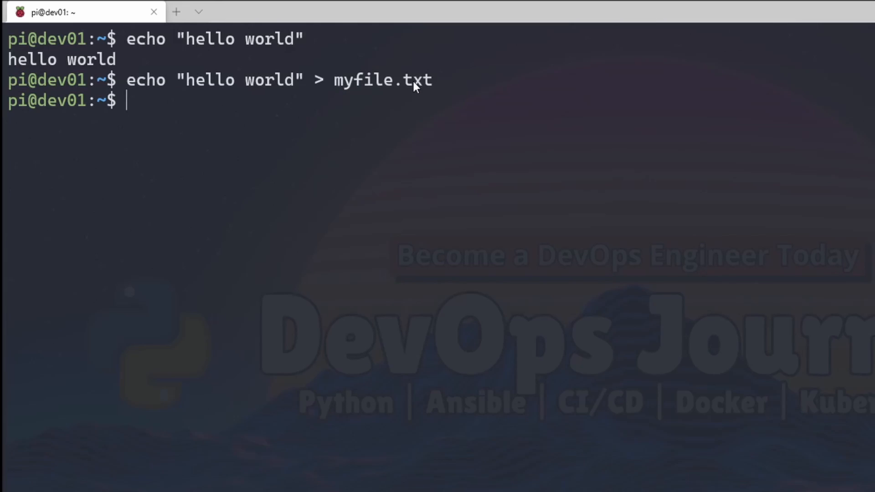
pyautogui.write('cat myfile.txt')
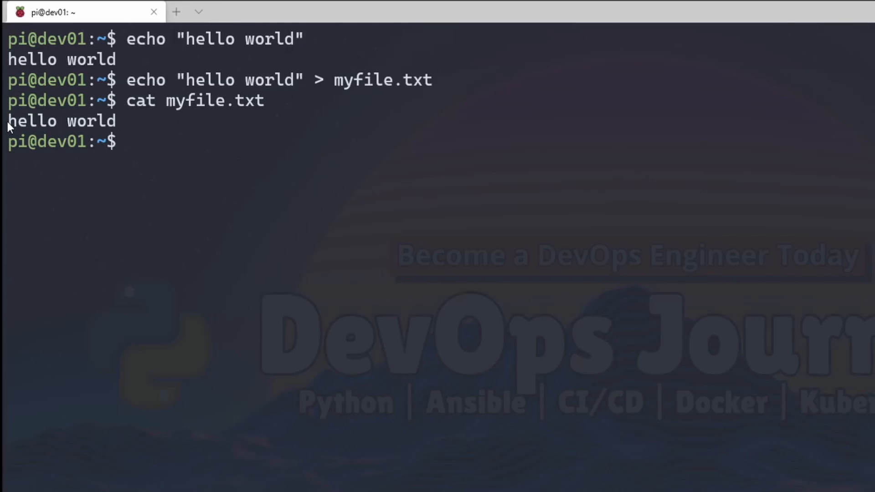
pyautogui.moveTo(854, 48)
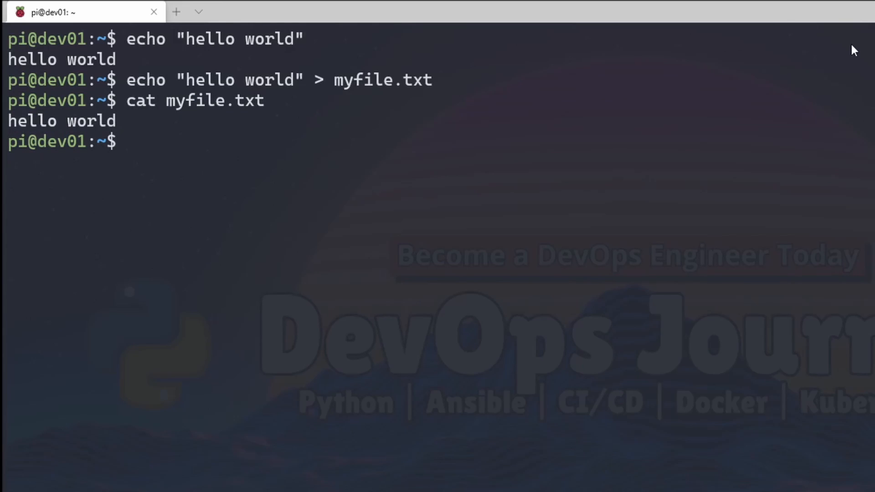
# - Rerun the echo redirect with "hello world 1" and print myfile.txt again
pyautogui.write('echo "hello world" > myfile.txt')
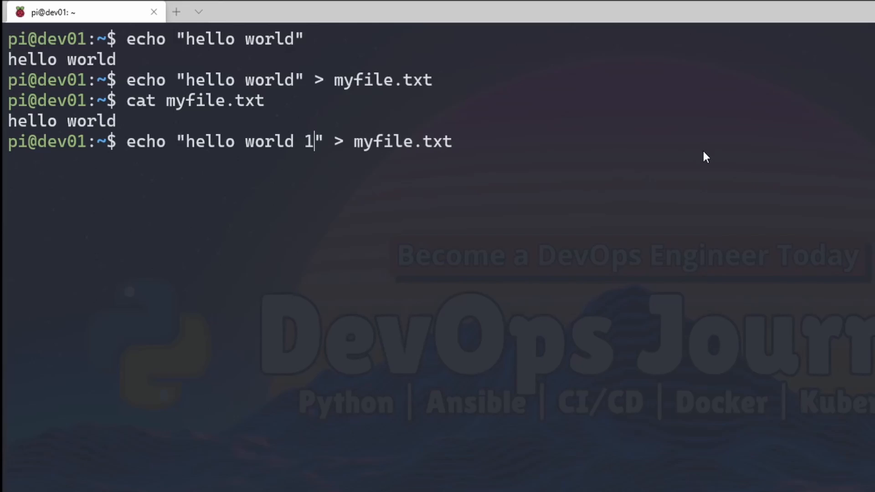
pyautogui.write('cat')
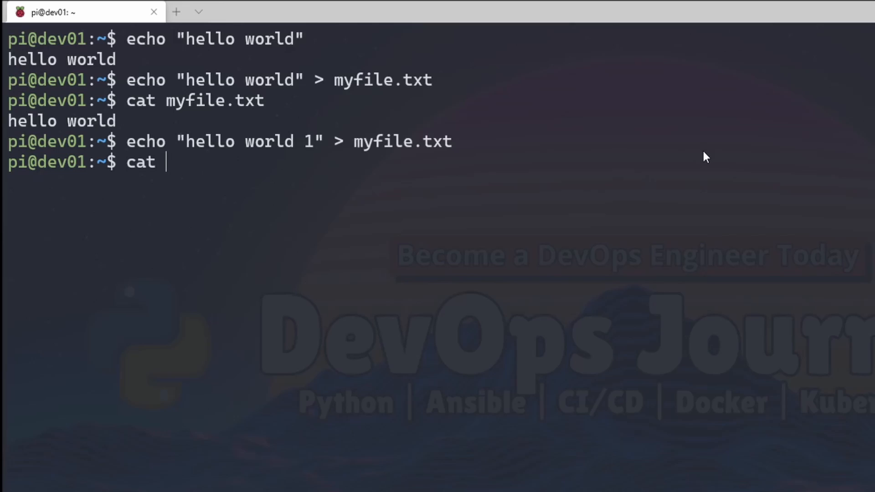
pyautogui.doubleClick(406, 141)
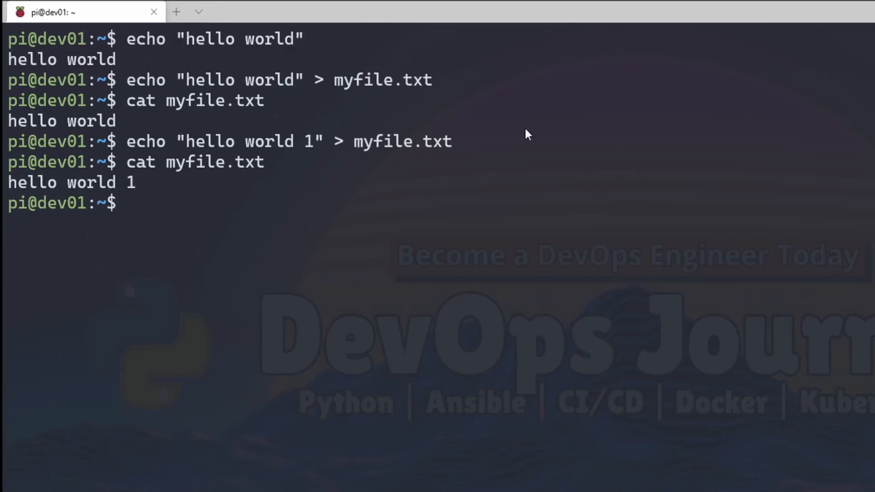
pyautogui.moveTo(364, 142)
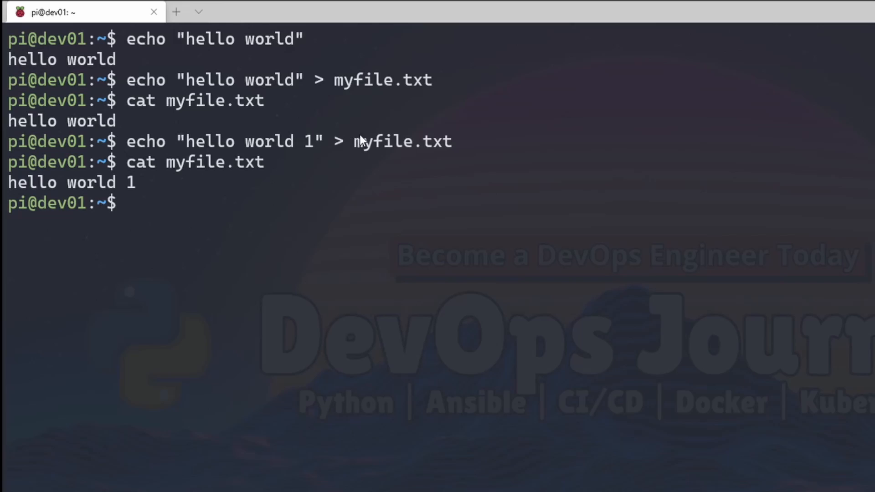
pyautogui.moveTo(869, 237)
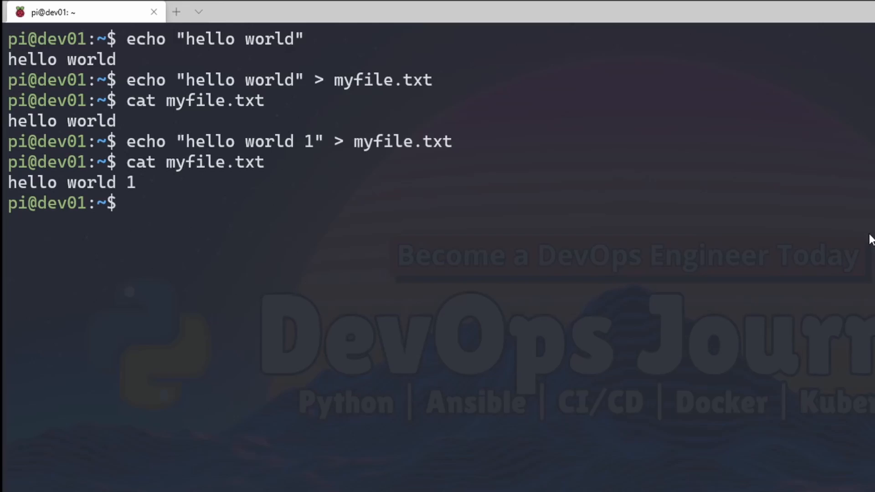
# - Append "hello world 2" to myfile.txt with >> and cat the file
pyautogui.write('cat myfile.txt')
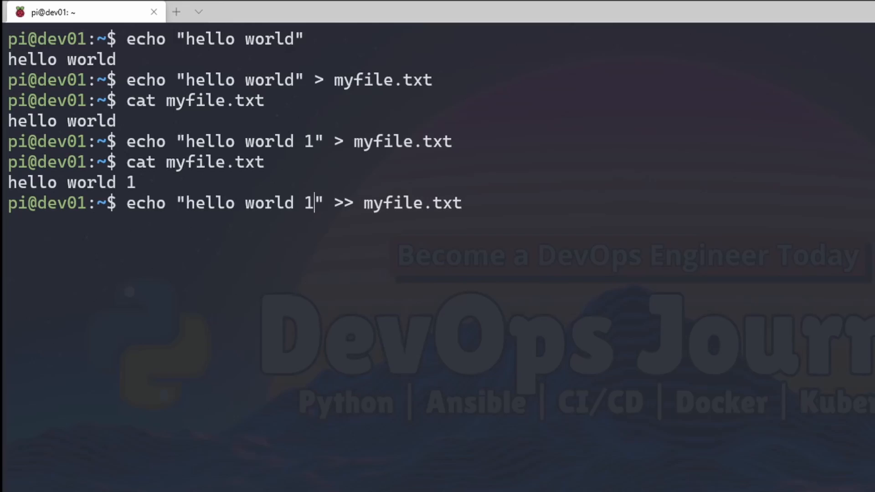
pyautogui.write('2')
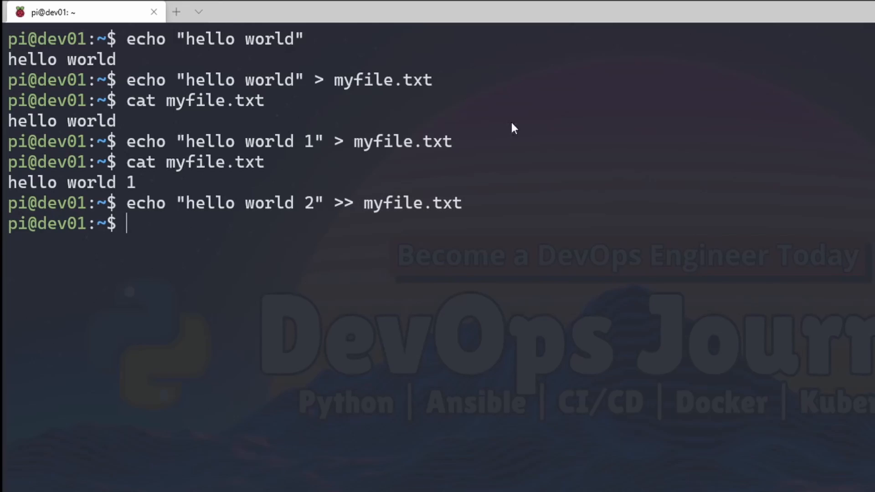
pyautogui.write('cat myfile.txt')
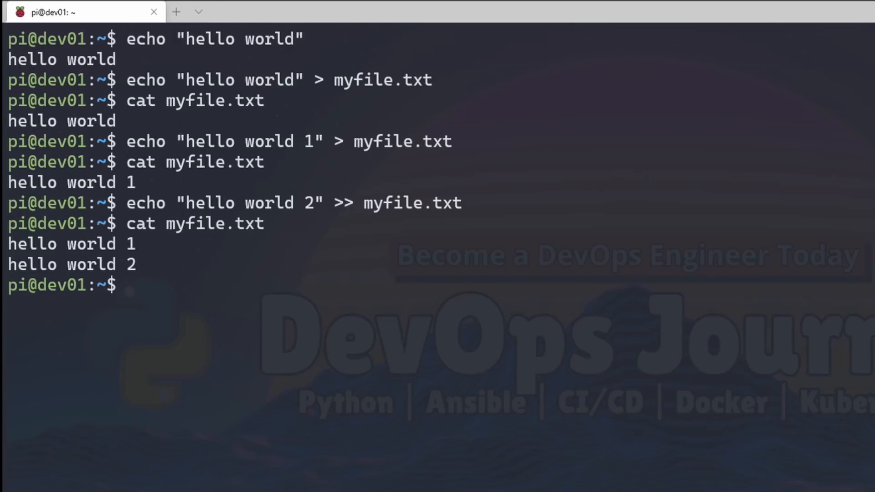
pyautogui.moveTo(621, 67)
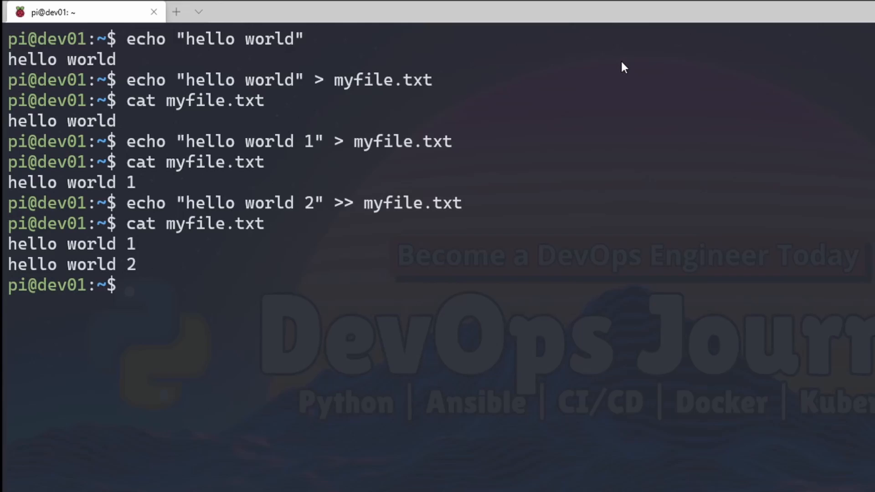
# - Print myfile.txt with cat, then again using cat < myfile.txt
pyautogui.write('cat myfile.txt')
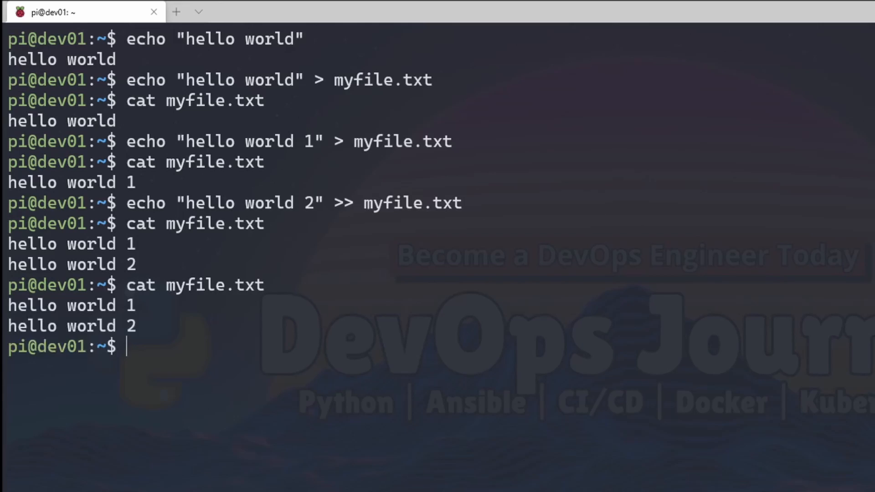
pyautogui.write('cat')
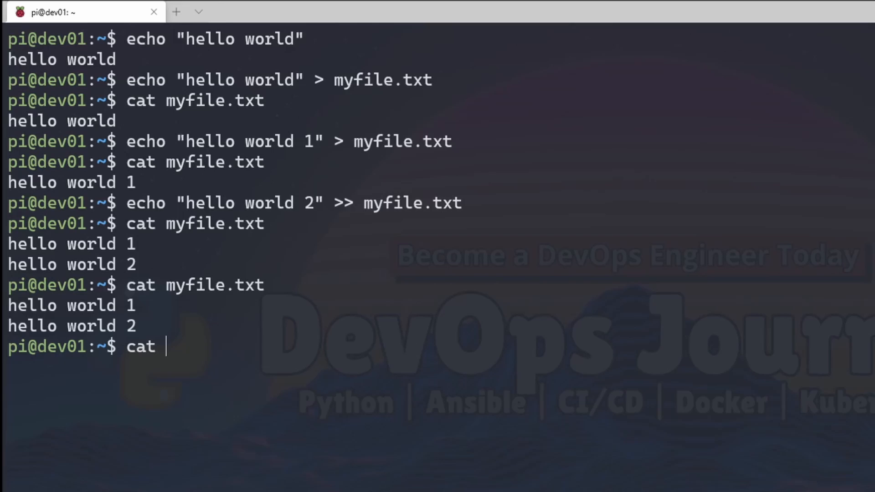
pyautogui.write('<')
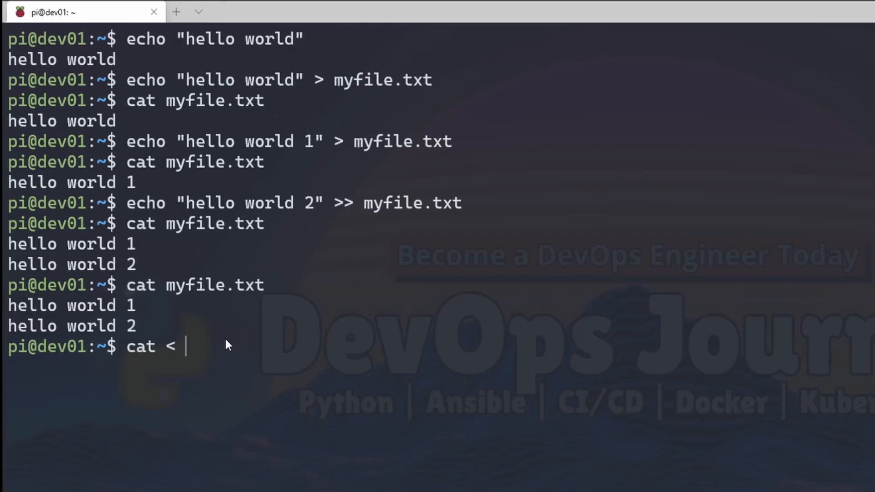
pyautogui.write('myfile.txt')
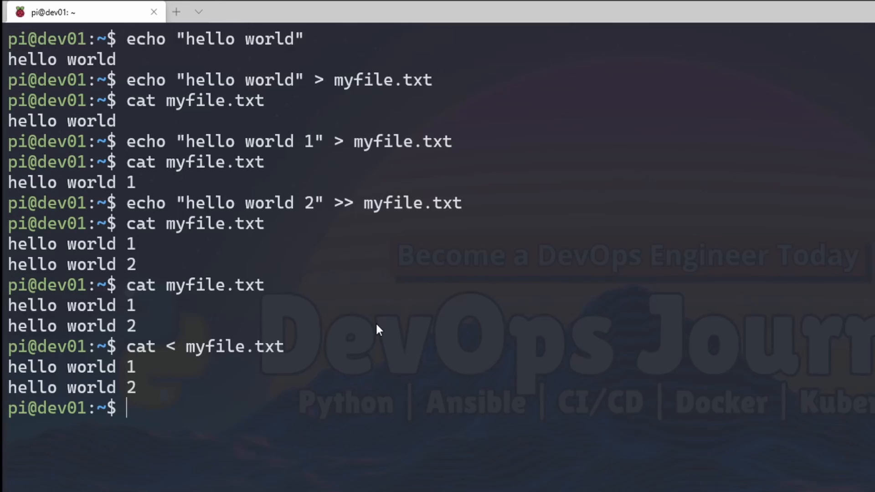
pyautogui.moveTo(156, 360)
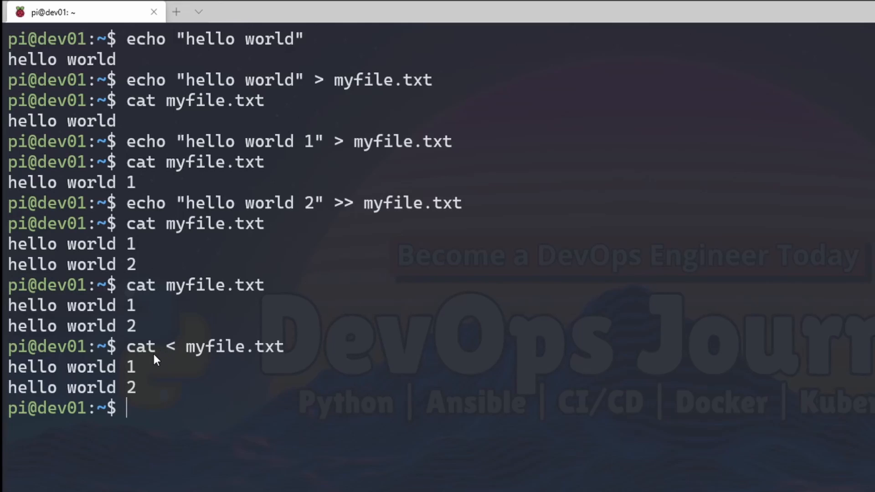
pyautogui.doubleClick(229, 347)
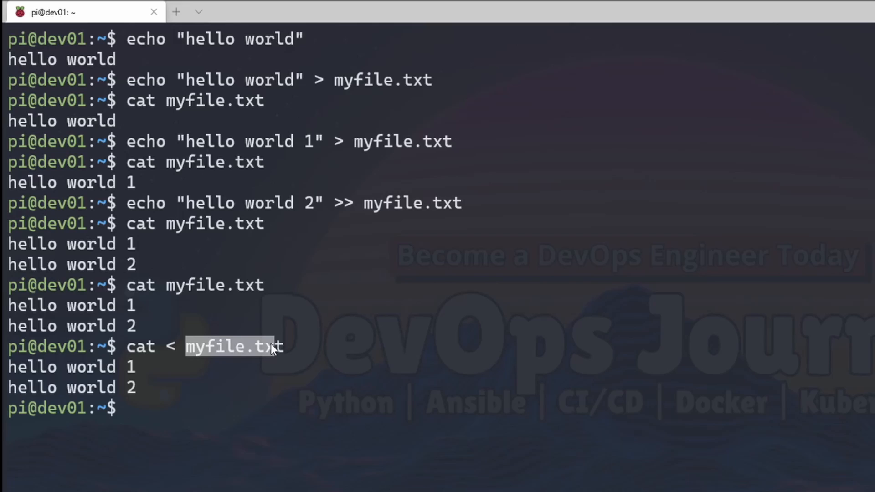
pyautogui.moveTo(281, 354)
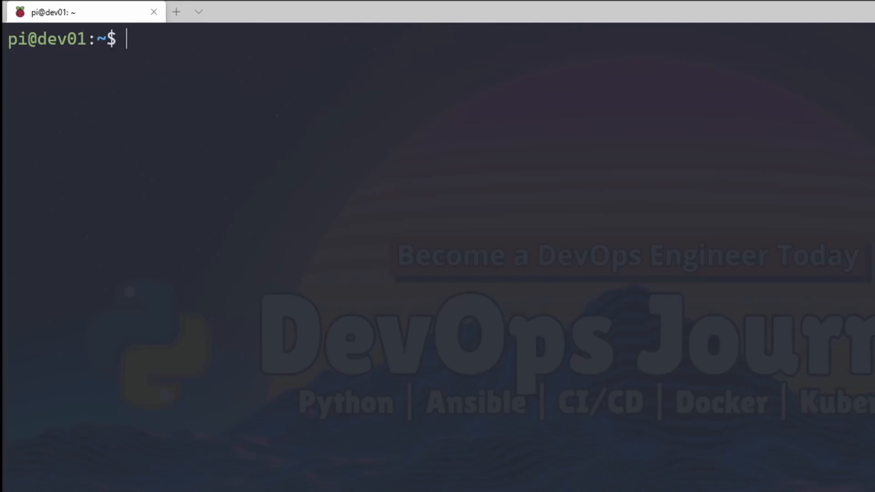
# - Run cat asdf on the missing file, plainly and with > myfile.txt
pyautogui.write('cat s')
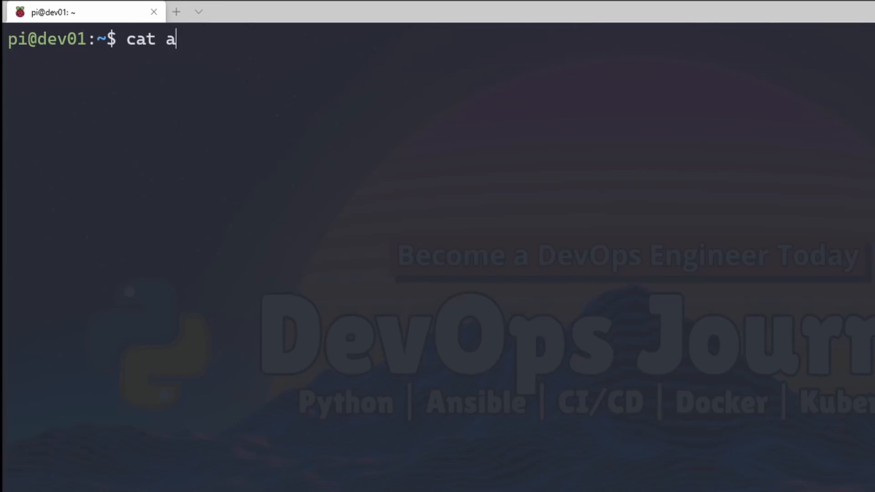
pyautogui.write('sdf')
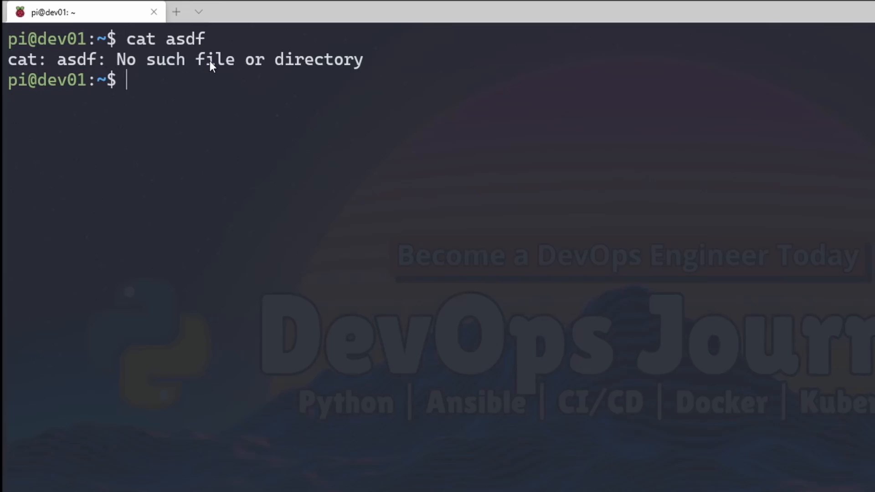
pyautogui.moveTo(461, 91)
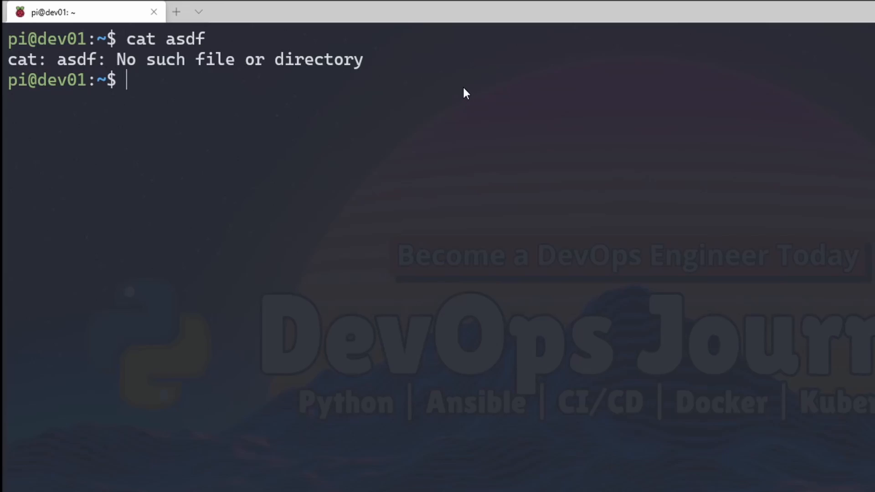
pyautogui.write('cat asdf >')
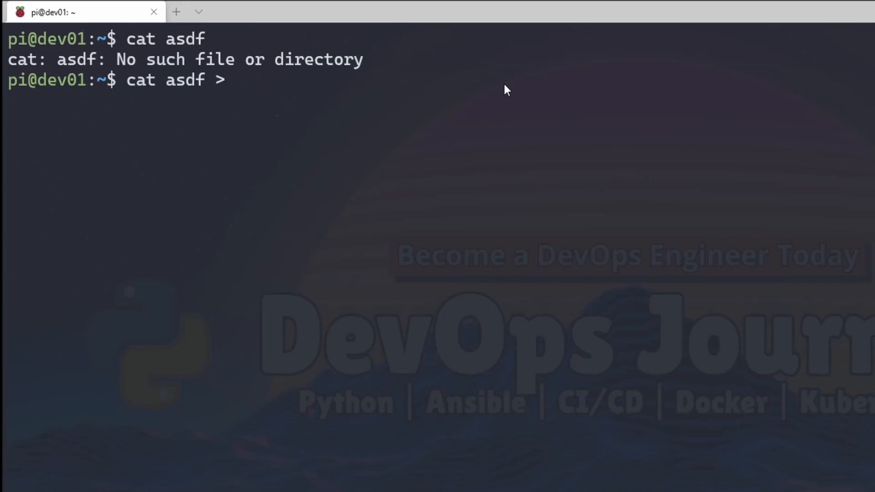
pyautogui.write('myfile.txt')
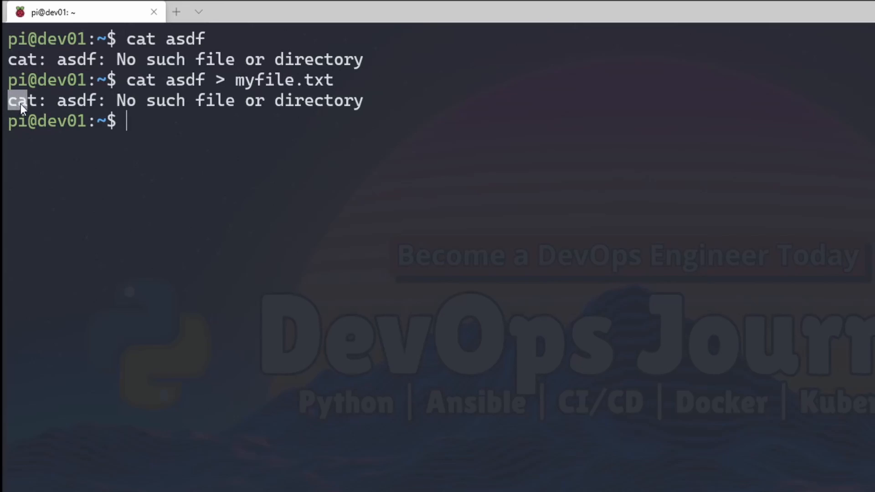
pyautogui.moveTo(7, 100); pyautogui.dragTo(374, 100)
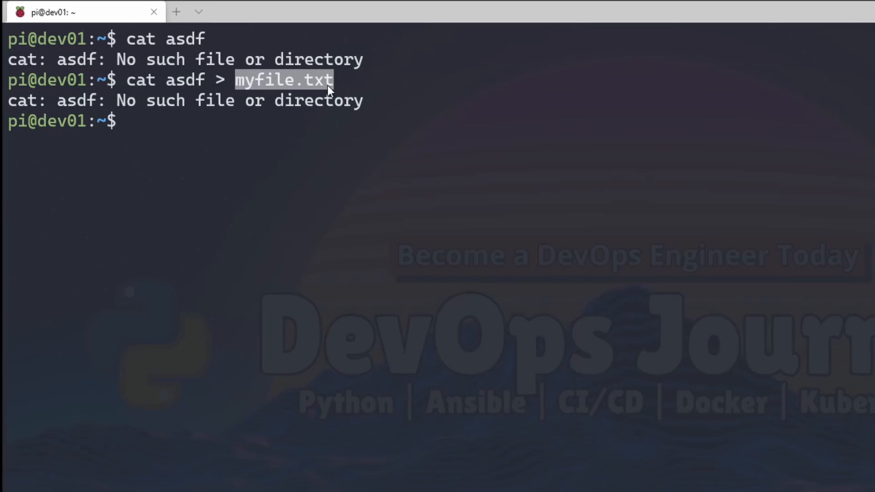
pyautogui.write('cat myfile.txt')
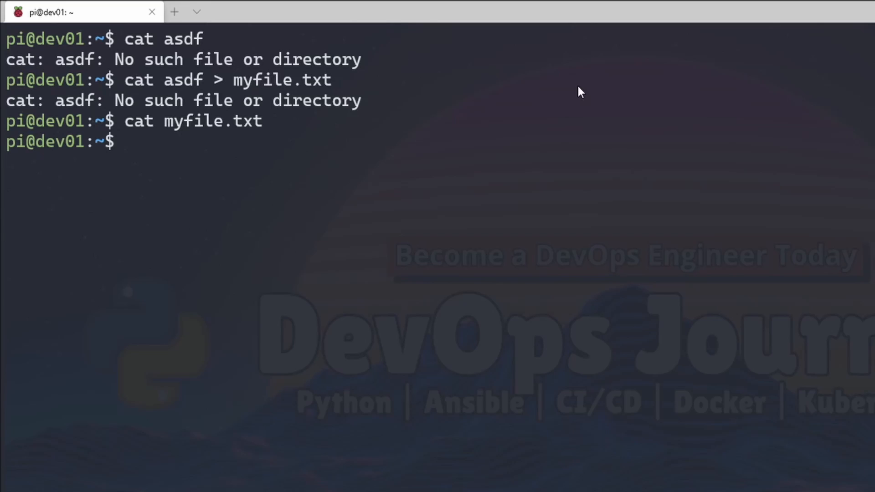
# - Show myfile.txt is empty, send cat asdf's error to error.txt, and print it
pyautogui.write('cat asdrf')
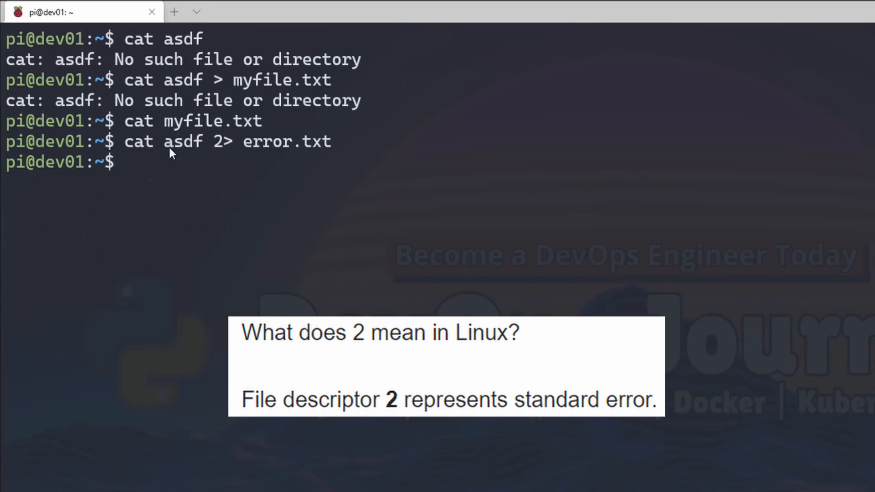
pyautogui.write('cat error.txt')
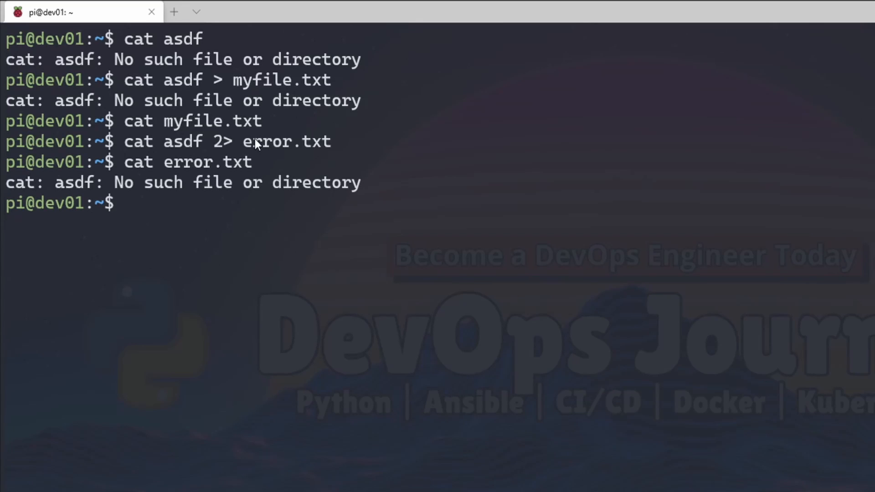
pyautogui.moveTo(405, 222)
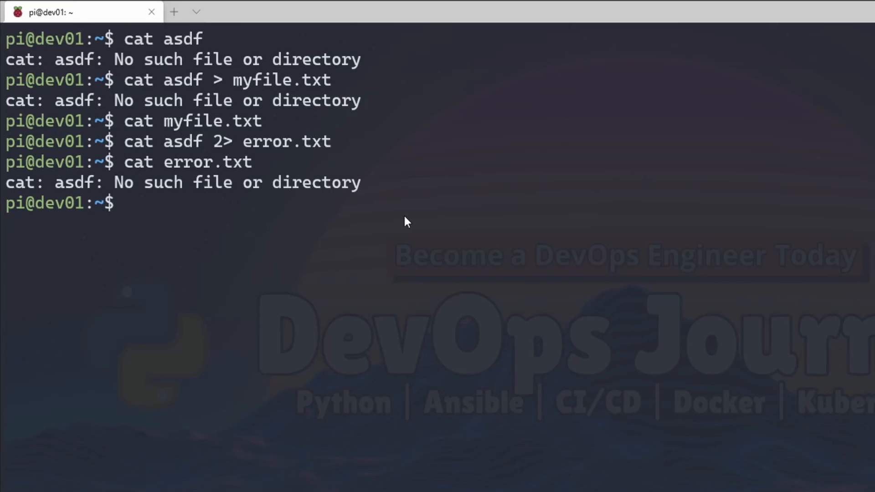
# - Split streams with >f 2> error.txt for cat asdf and echo "hello world", printing both files
pyautogui.write('cat asdf 2> error.txt')
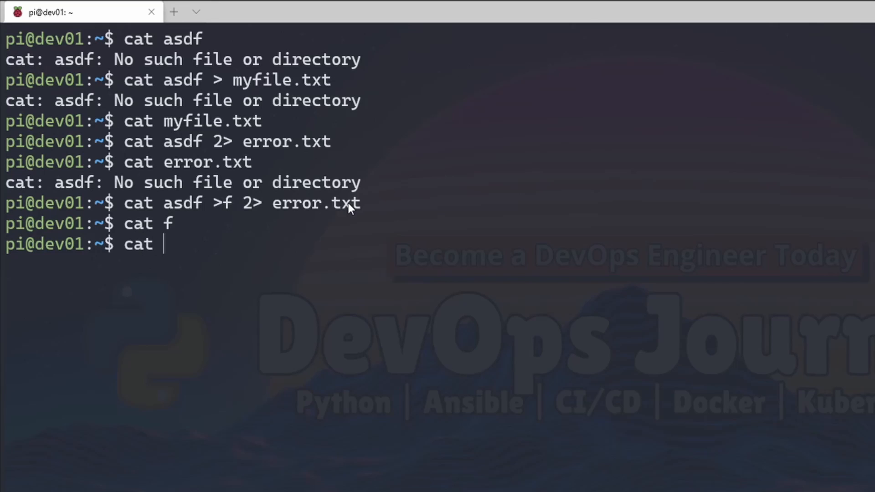
pyautogui.write('error.txt')
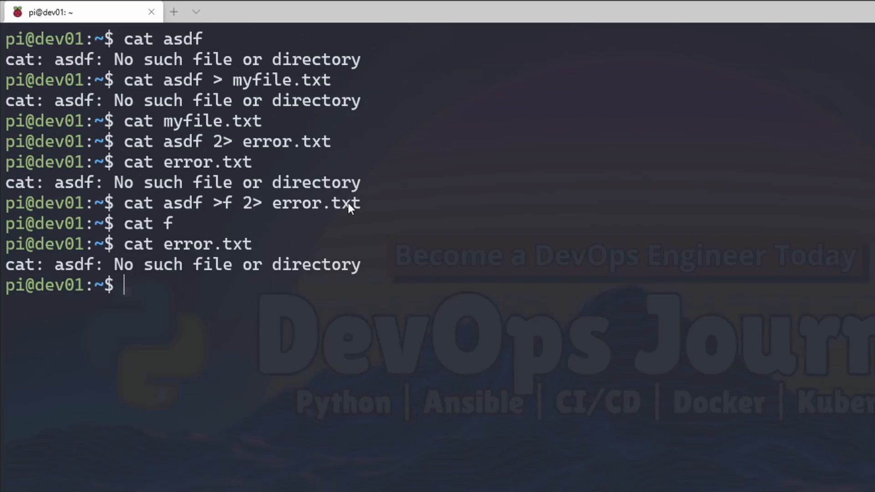
pyautogui.write('echo "he')
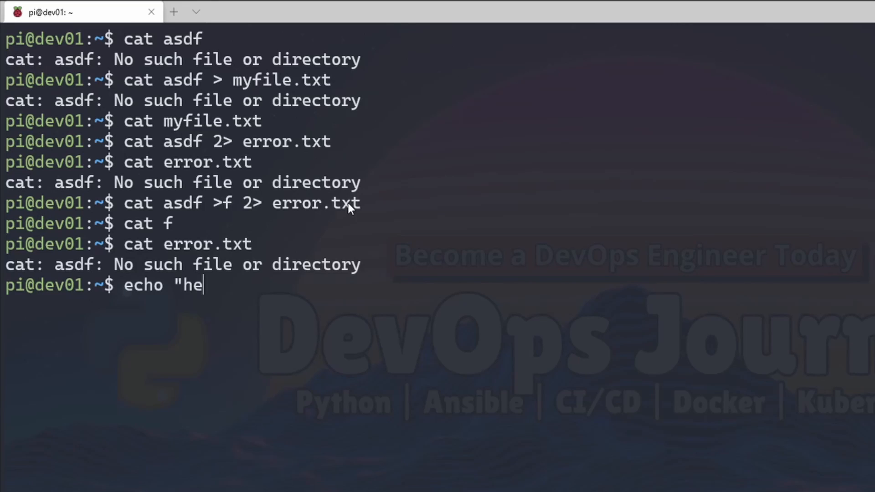
pyautogui.write('llo world')
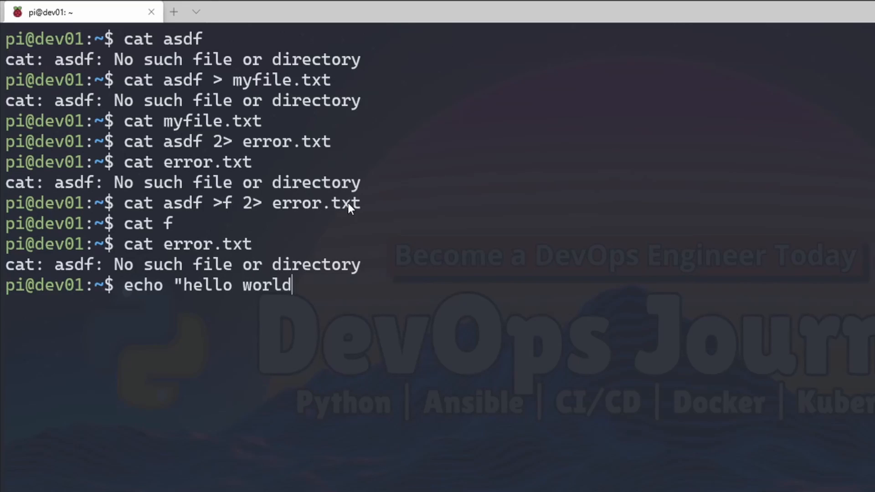
pyautogui.write('"')
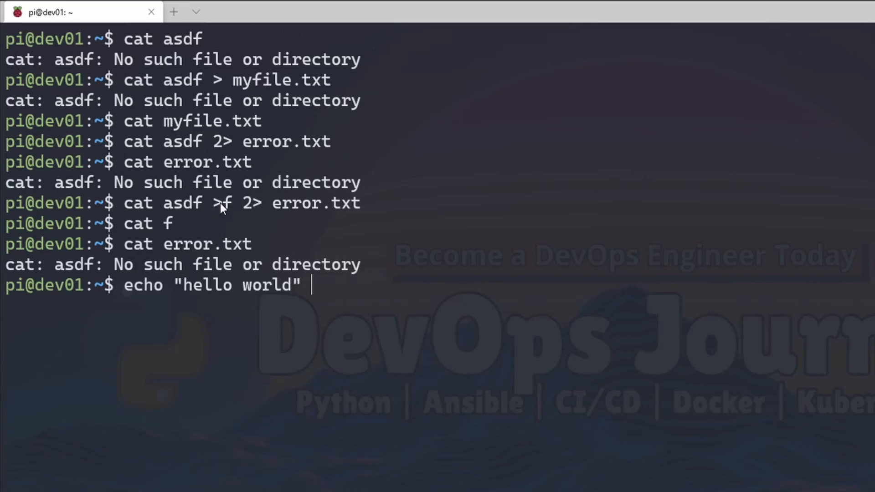
pyautogui.write('>f 2> error.txt')
pyautogui.write('cat f')
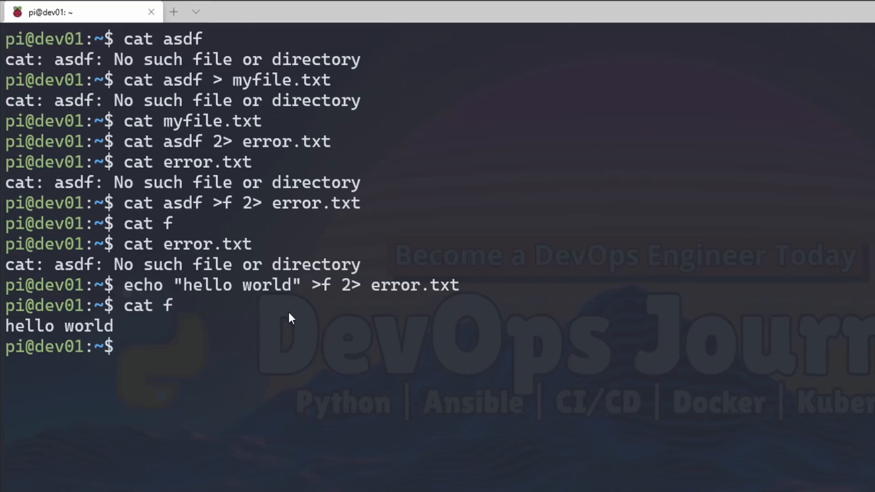
pyautogui.write('cat error.txt')
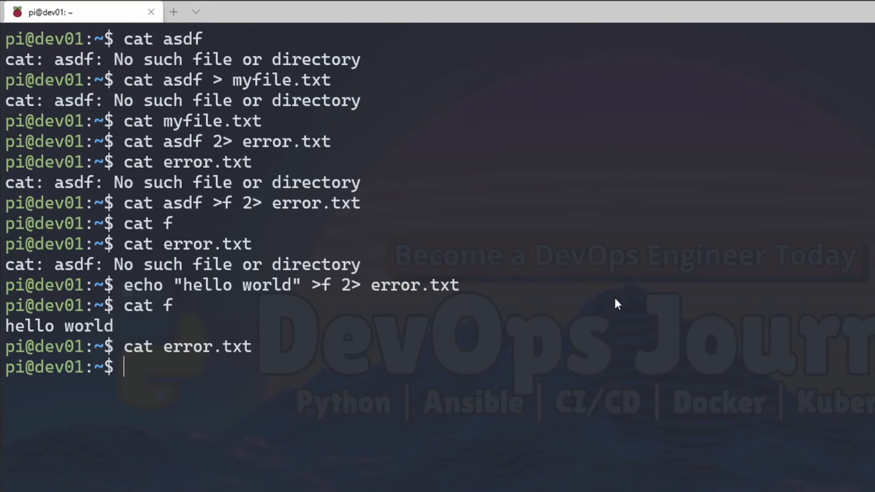
pyautogui.moveTo(313, 291)
pyautogui.write('echo "hello world')
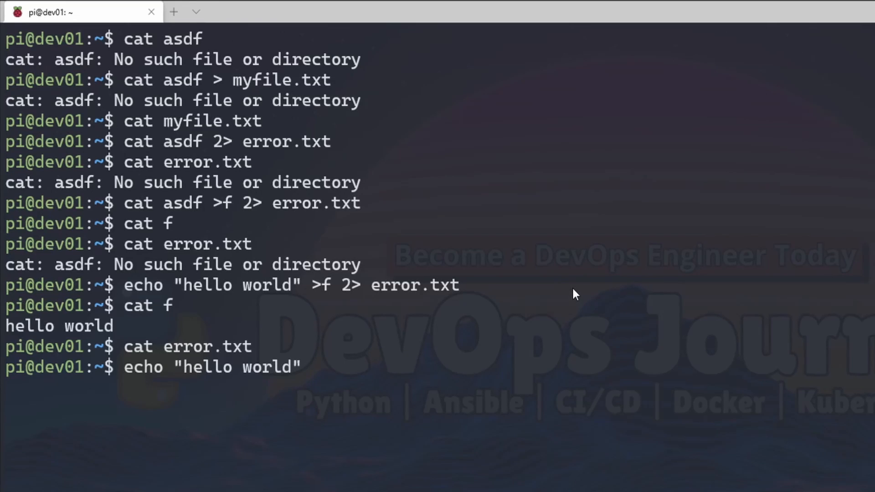
# - Run echo "hello world" > myfile.txt 2>&1, then start cat myfile.txt
pyautogui.write('2')
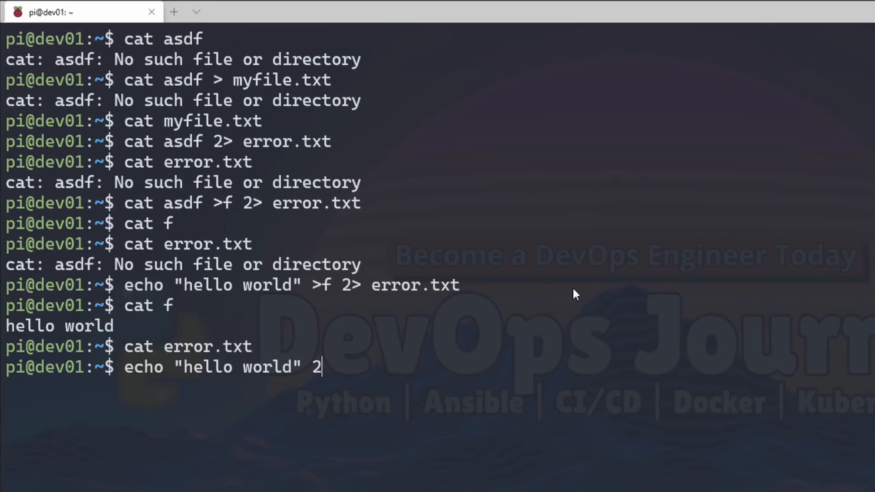
pyautogui.write('>')
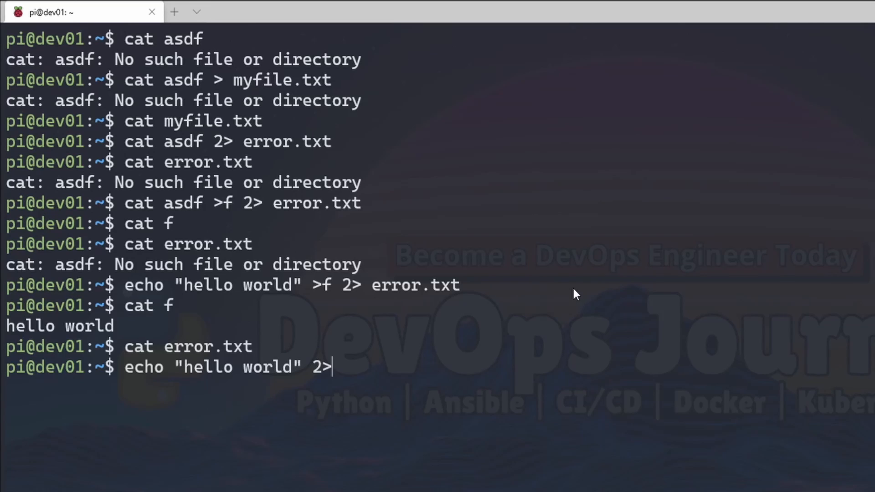
pyautogui.write('2>&1')
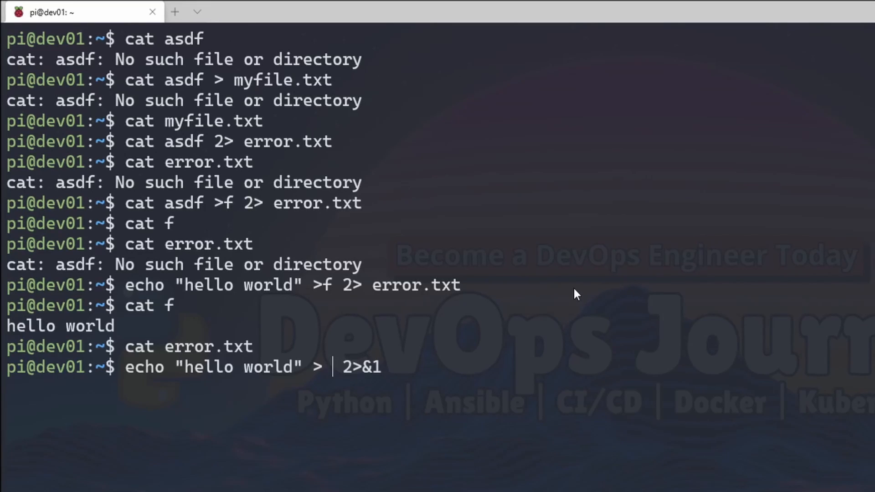
pyautogui.write('myfile.t')
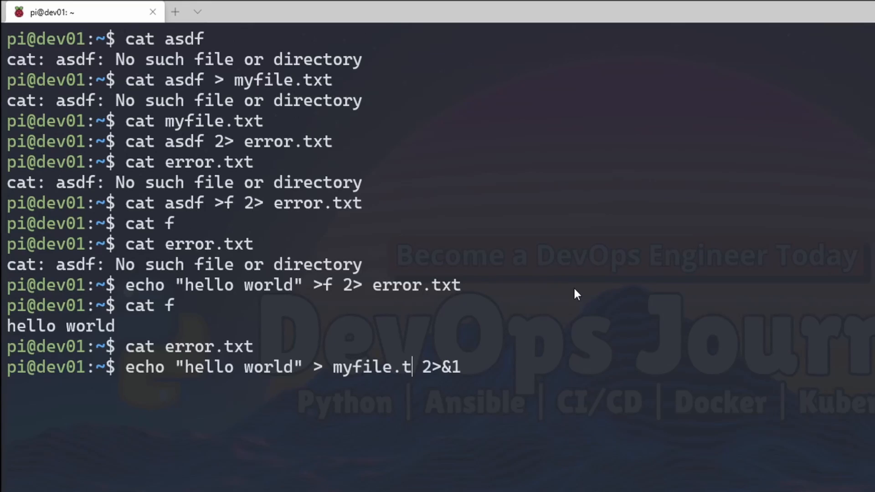
pyautogui.press('Enter')
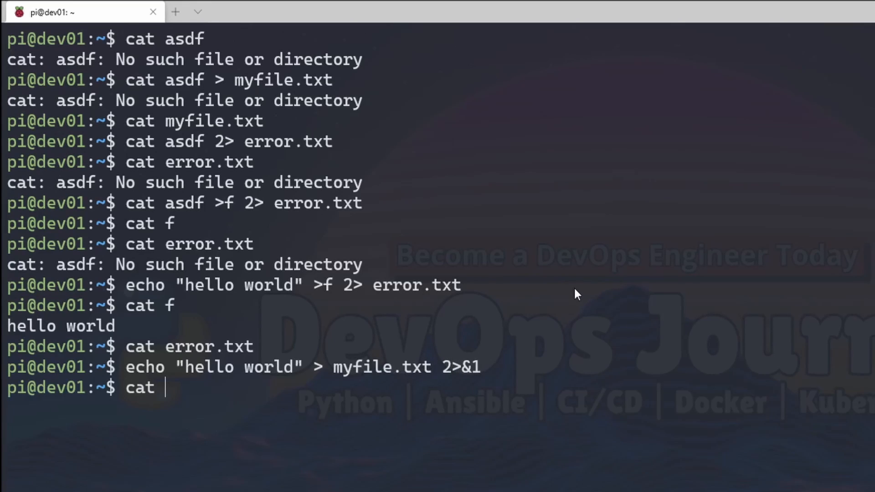
pyautogui.write('myfile.txt')
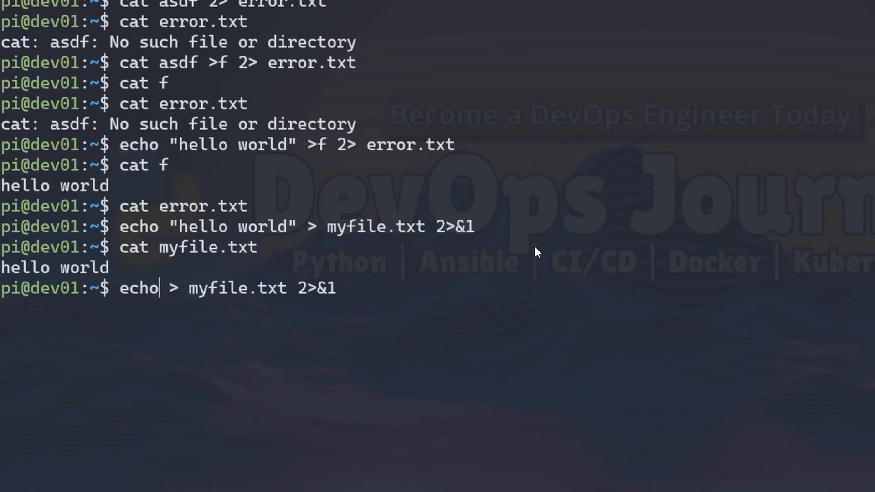
# - Capture a blank echo, then misspelled ech's error, into myfile.txt with 2>&1, printing each
pyautogui.write('cat')
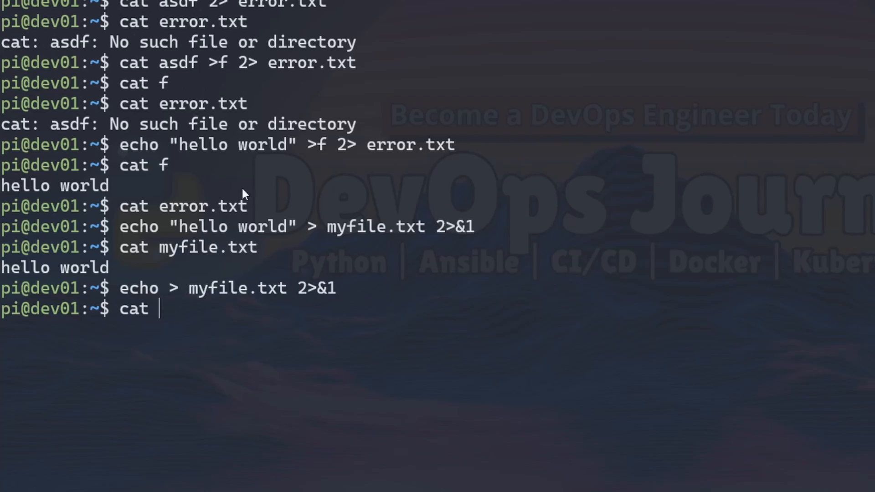
pyautogui.doubleClick(235, 288)
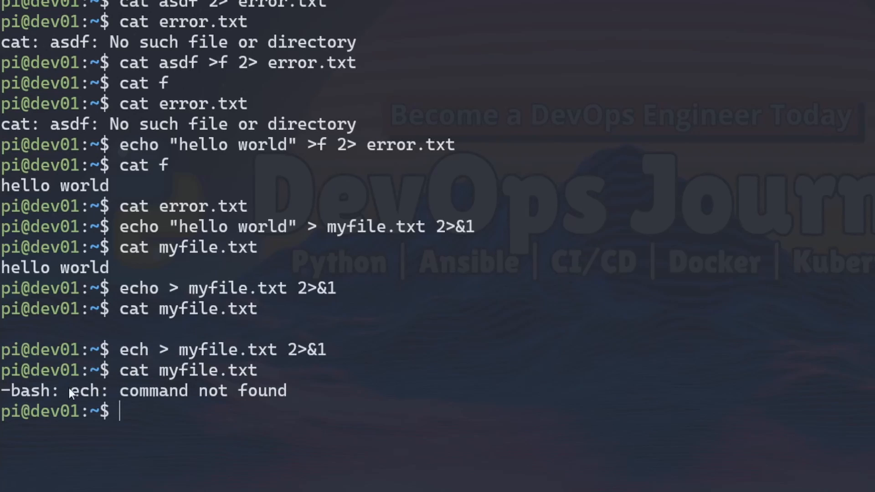
pyautogui.doubleClick(294, 350)
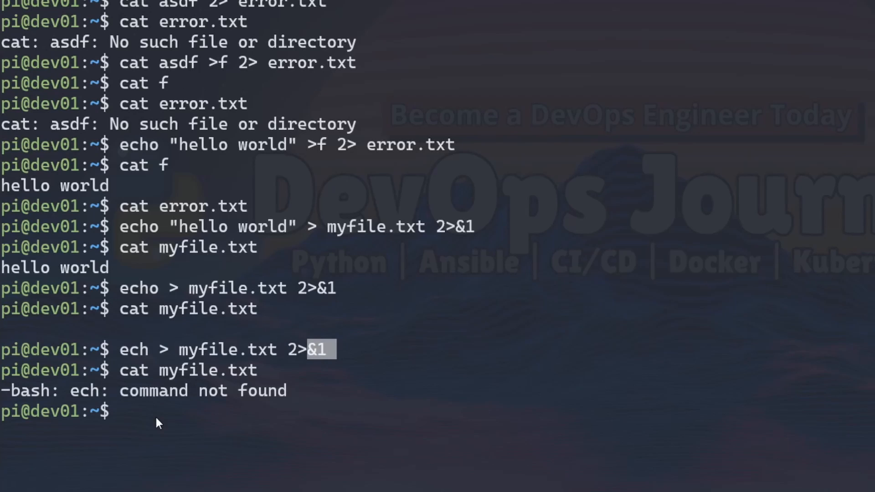
pyautogui.moveTo(547, 288)
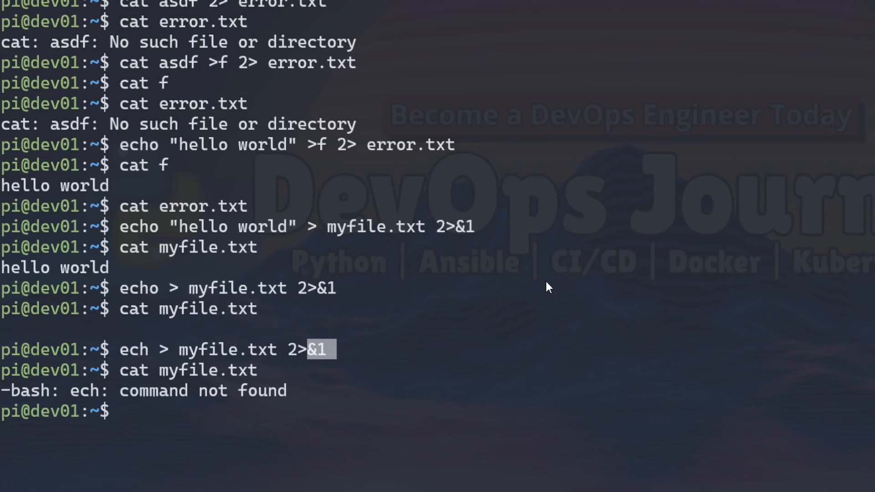